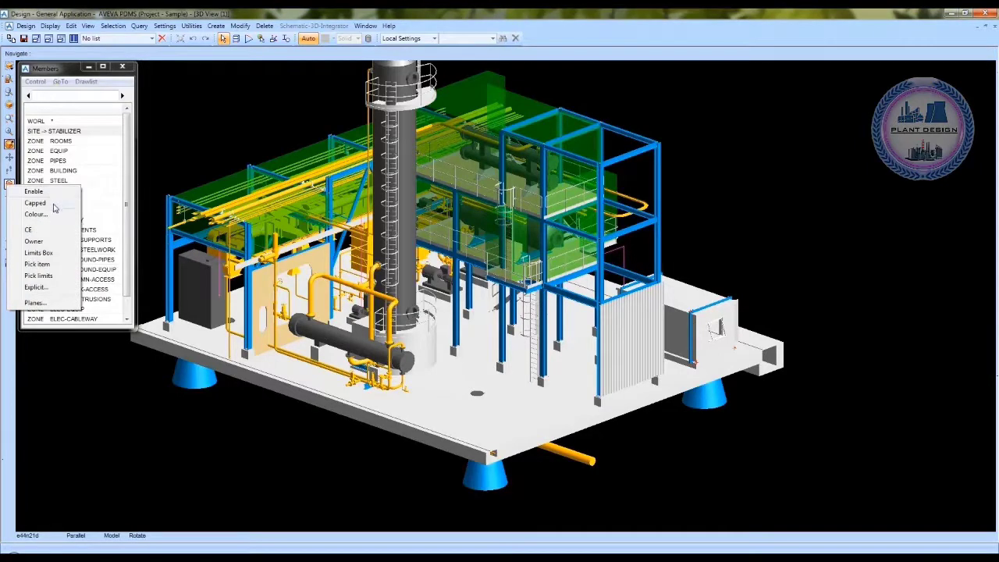
mouse_move(35, 288)
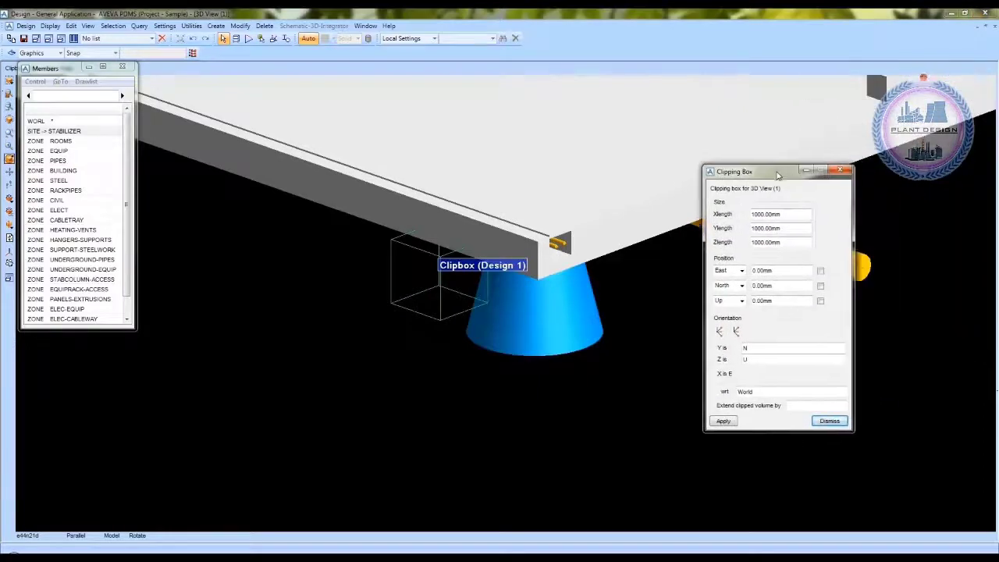
- Set the clipping box X length to 5000 mm and its East position to 6000 mm
left_click_drag(777, 171, 772, 173)
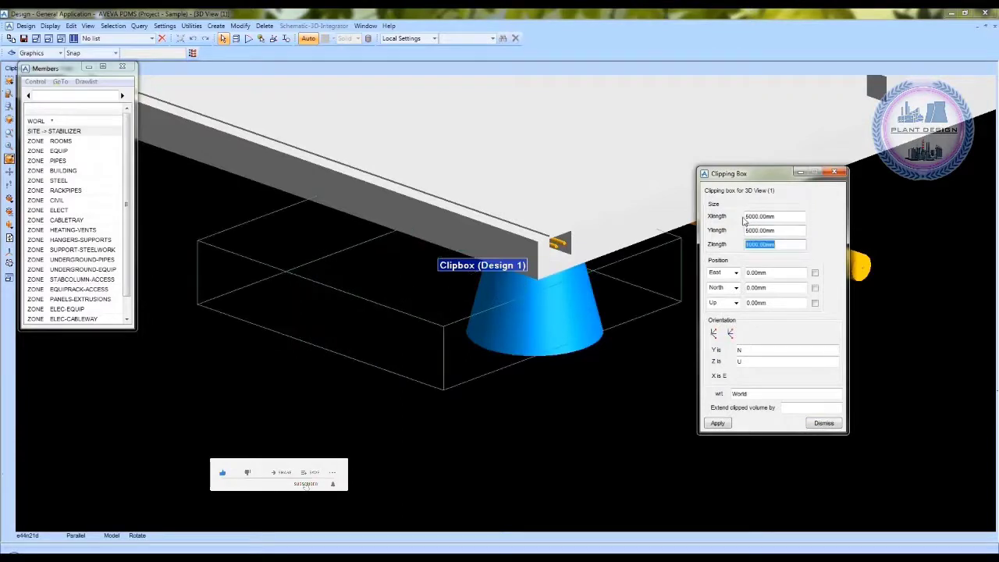
type("5000")
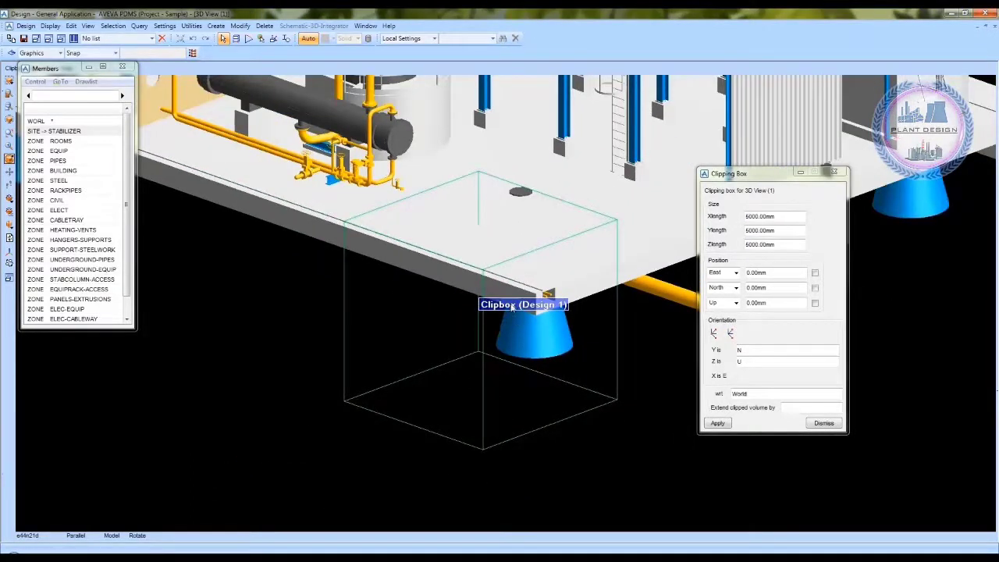
left_click(773, 273)
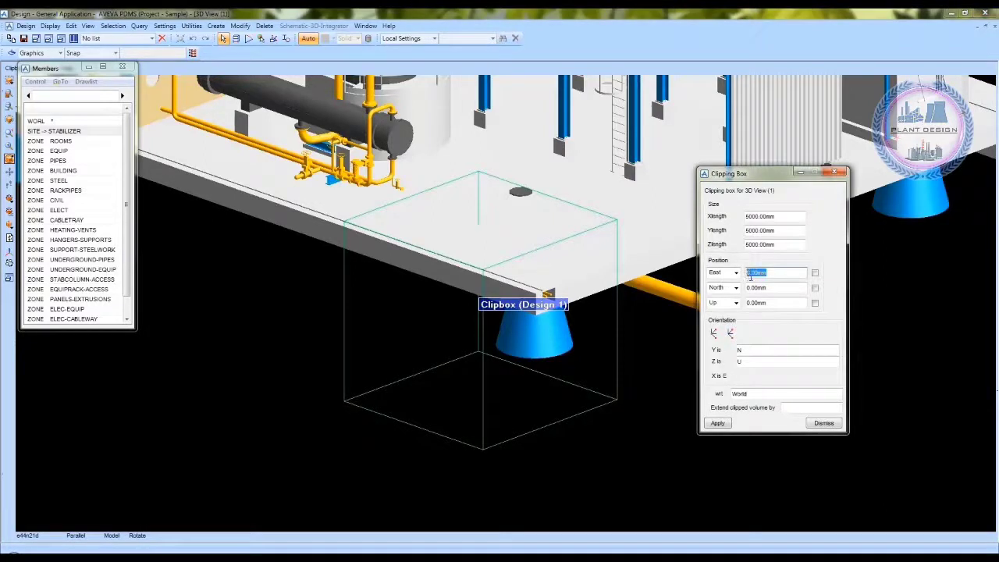
type("1000")
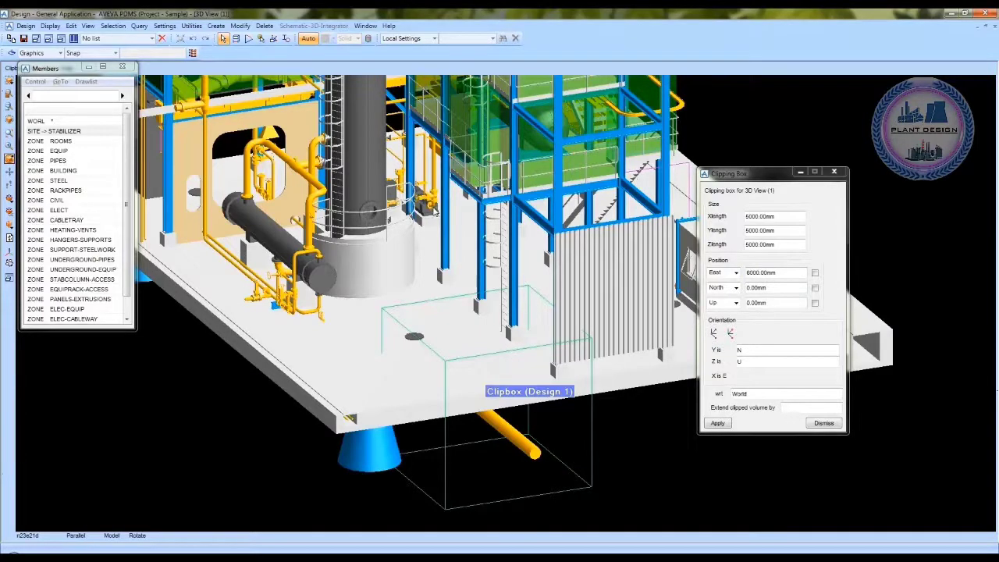
- Pick a box centre on the model and apply the 5000 mm clipping box around the pumps
left_click(36, 53)
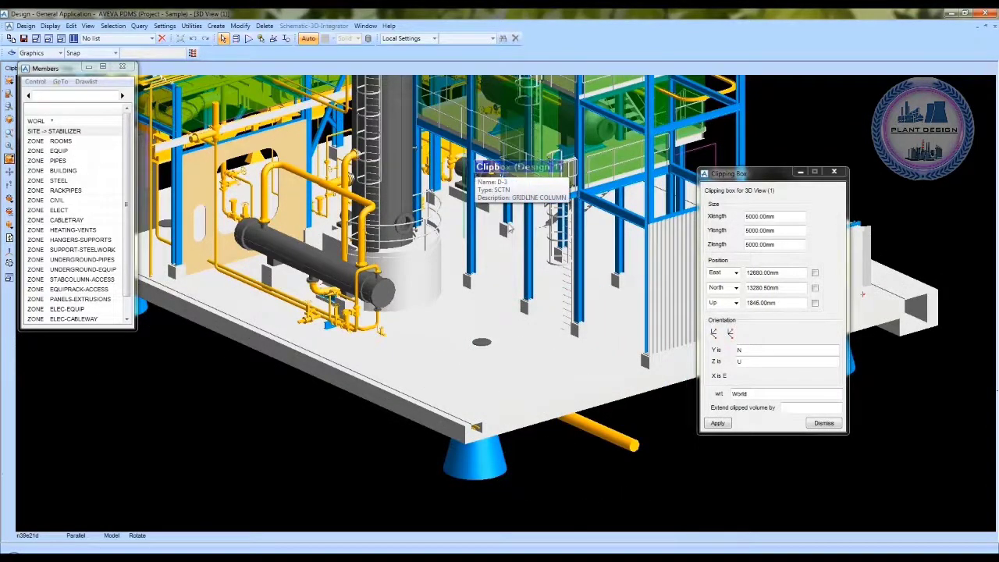
left_click(717, 423)
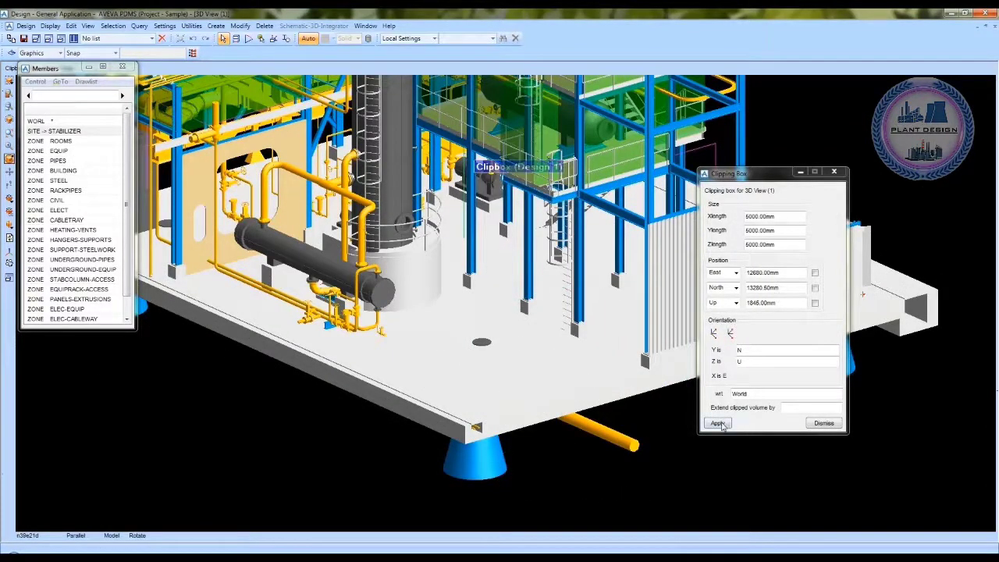
left_click(716, 423)
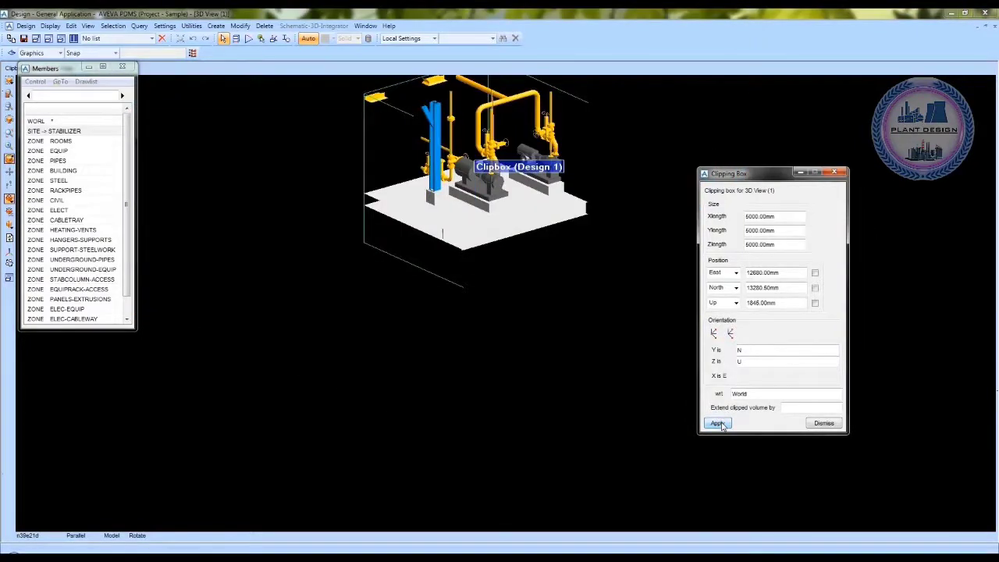
mouse_move(823, 422)
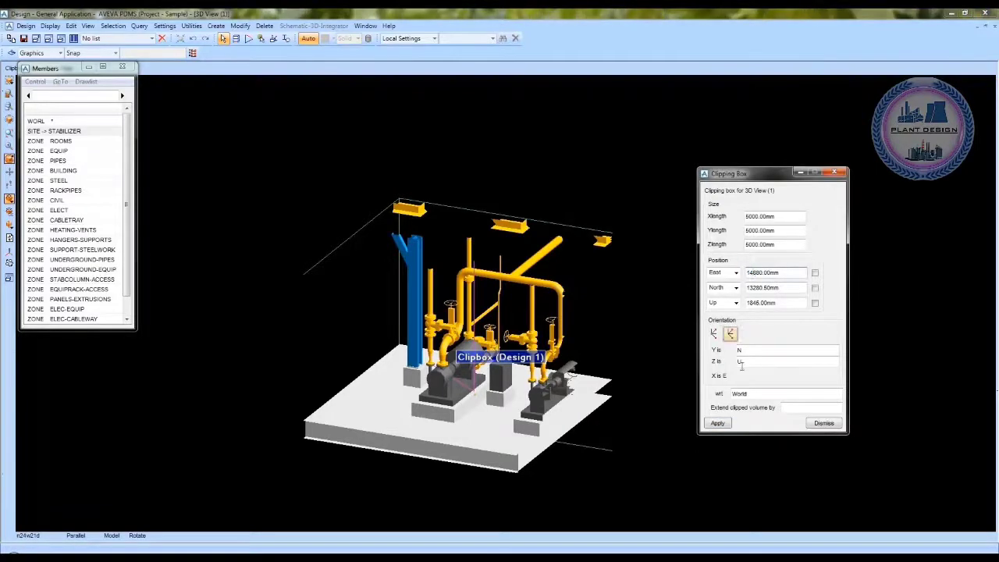
- Change the clipping box X length to 3000 mm, apply it, and dismiss the dialog
left_click(717, 423)
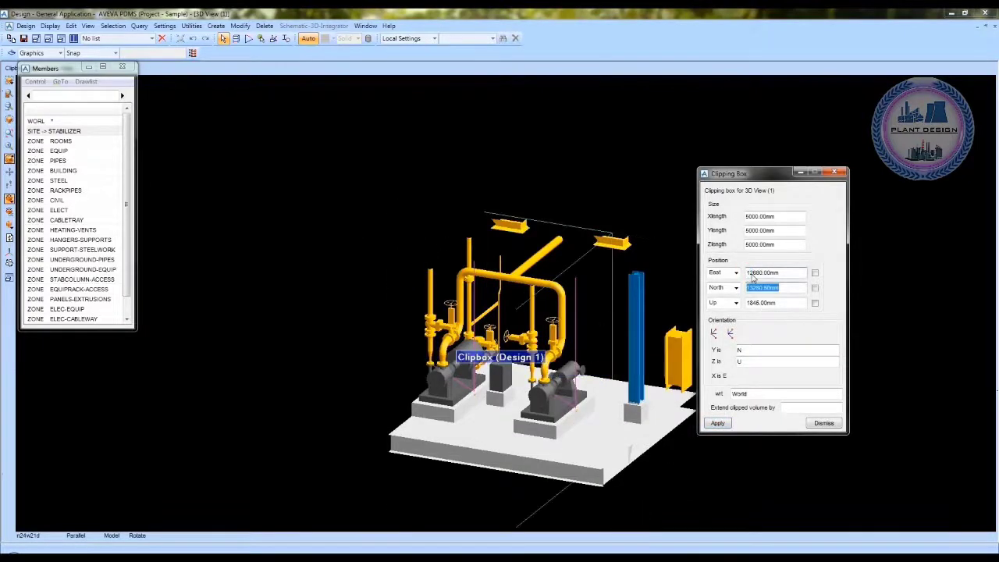
left_click(717, 423)
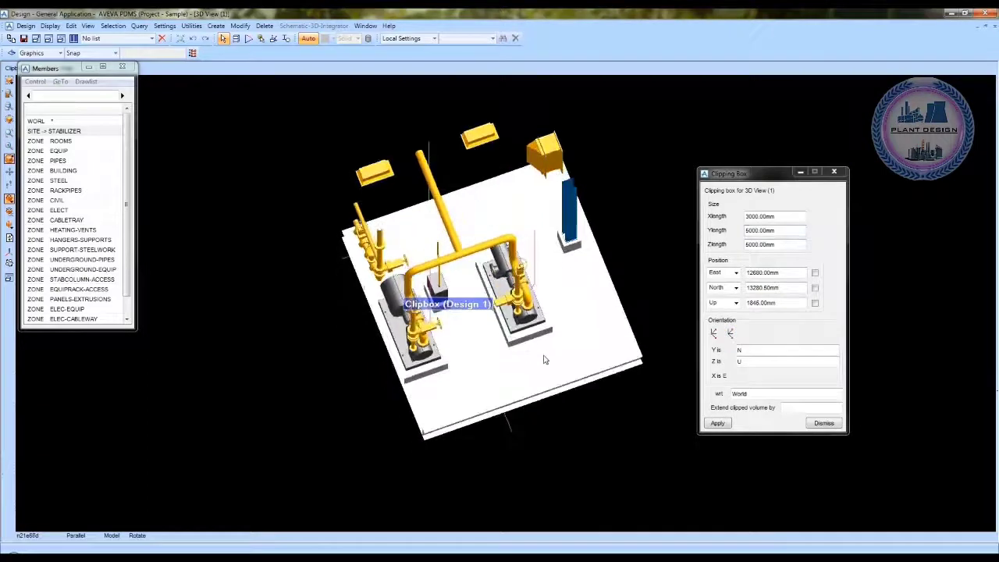
left_click(717, 423)
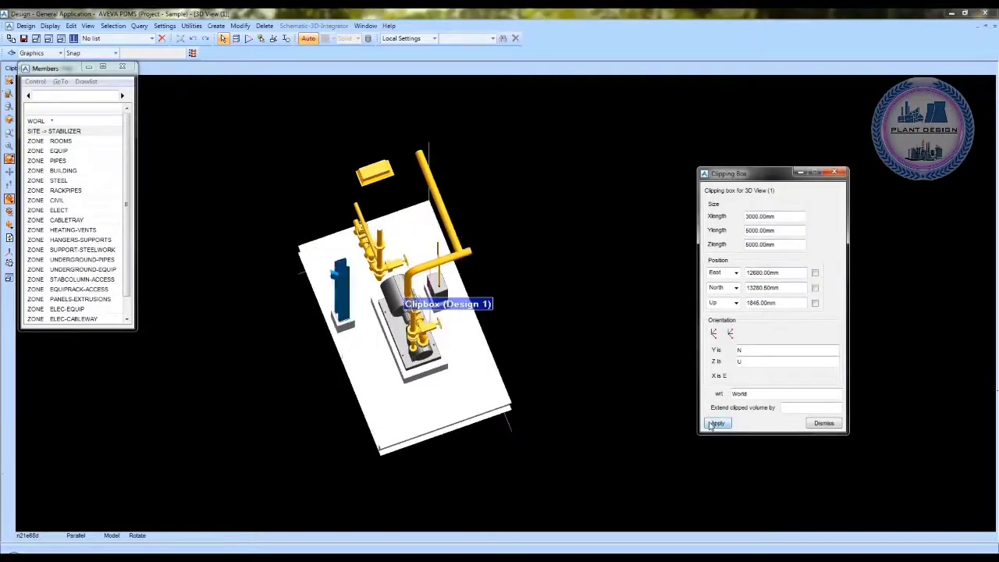
left_click(717, 423)
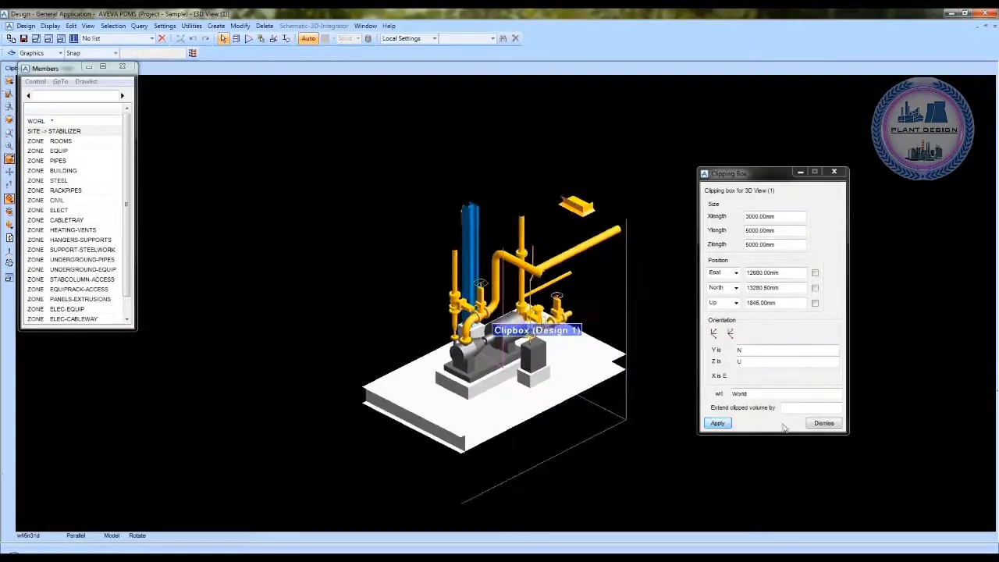
left_click(822, 423)
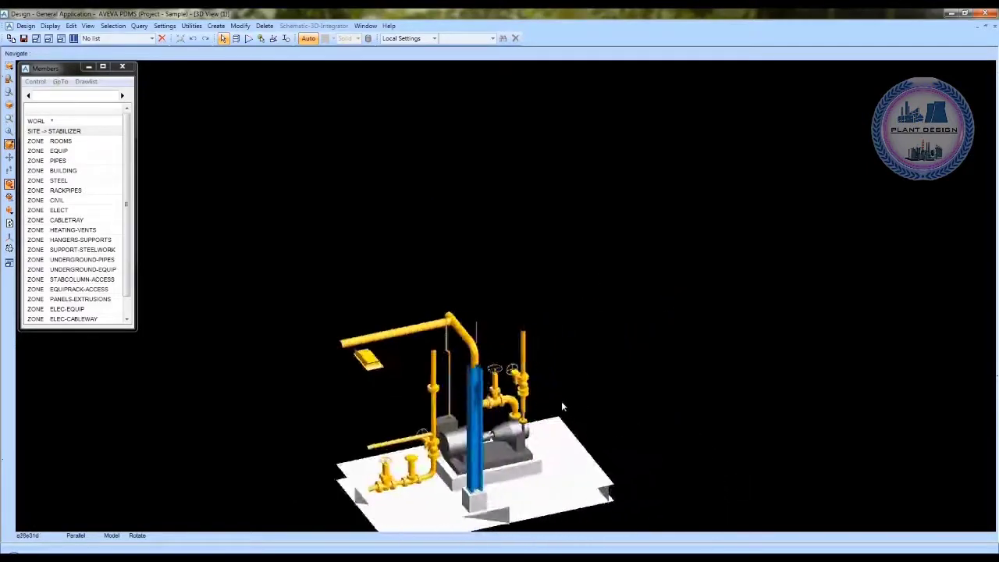
- Zoom in on pump P1502A and orbit the view around it
left_click_drag(562, 406, 478, 399)
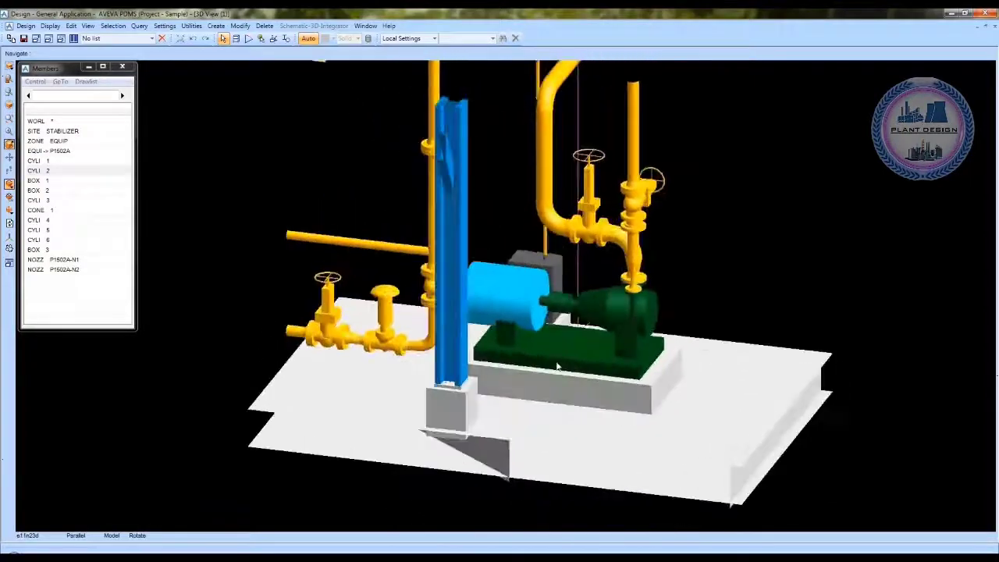
left_click_drag(558, 367, 702, 348)
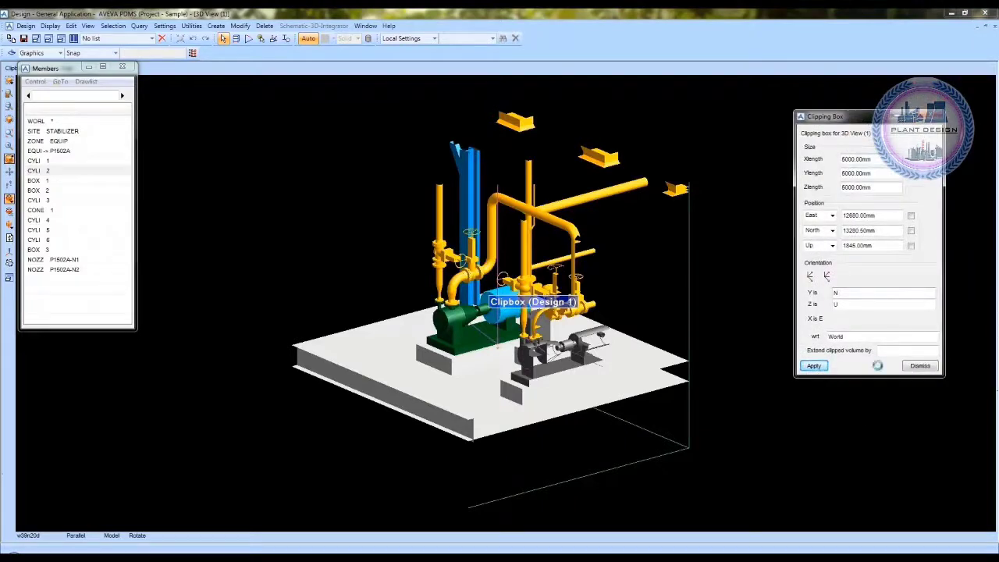
- Close the Clipping Box dialog and turn on Capped clipping for violet cut faces
left_click(919, 366)
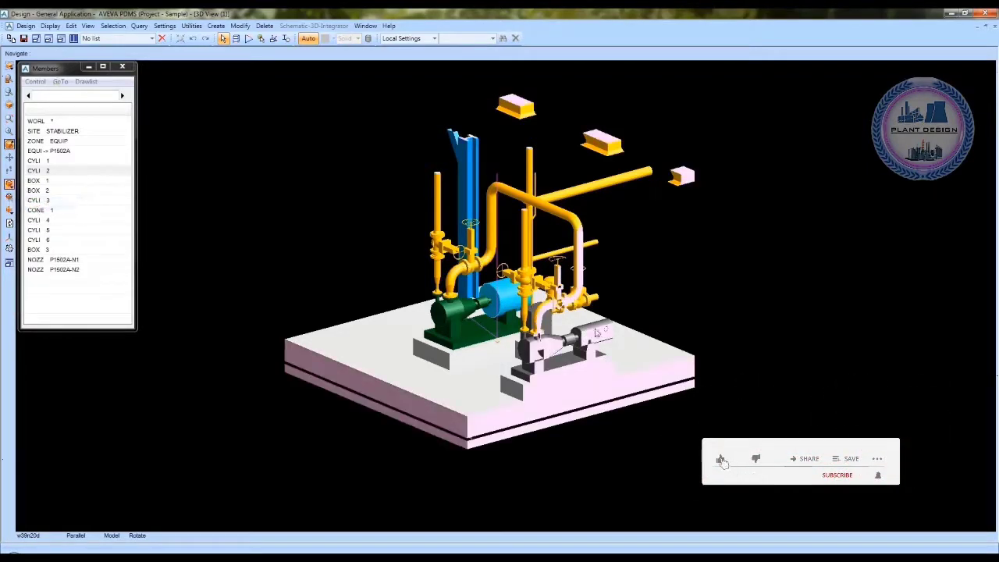
left_click(720, 459)
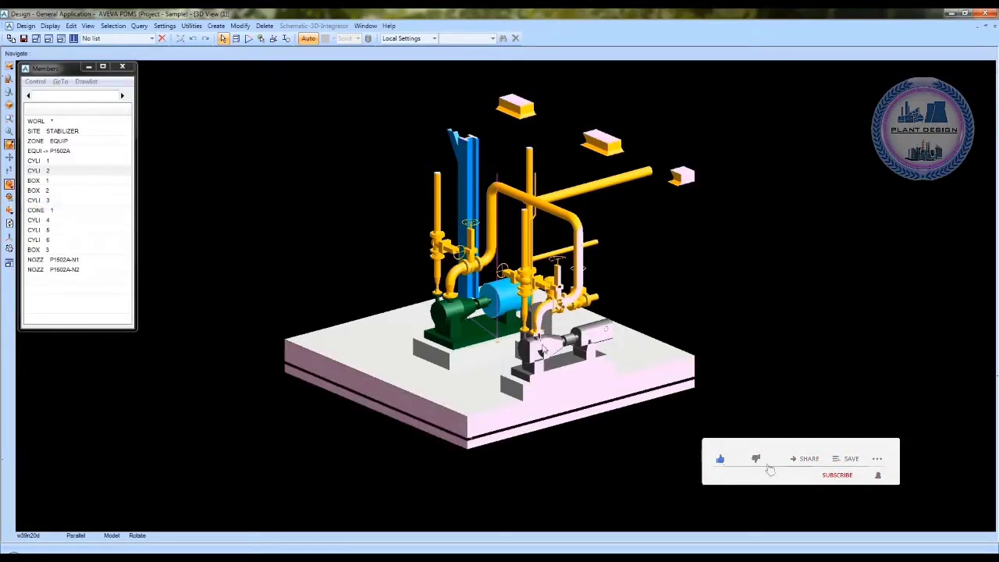
left_click(838, 475)
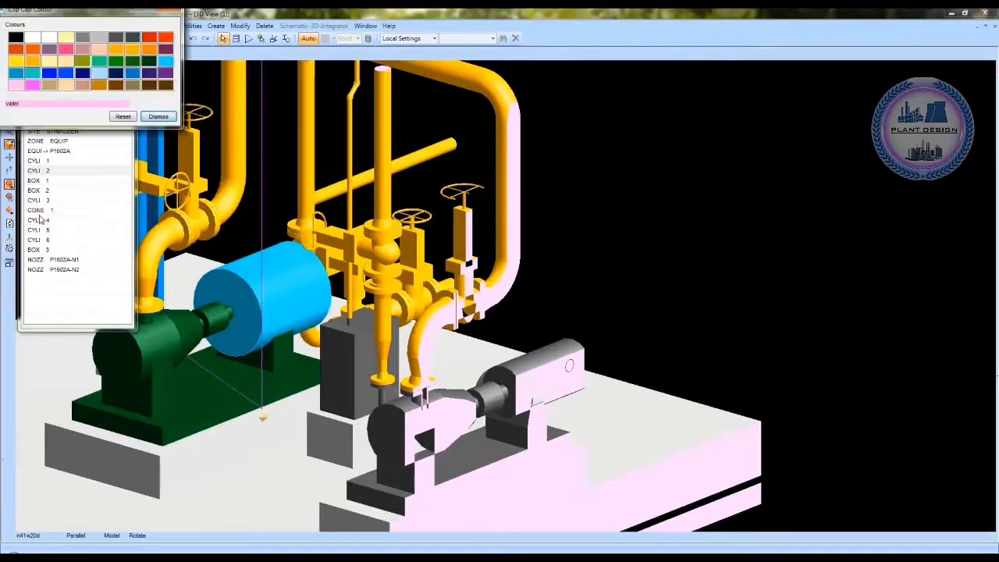
- Try tan and orange cap colours, then return the cut caps to violet
left_click(134, 72)
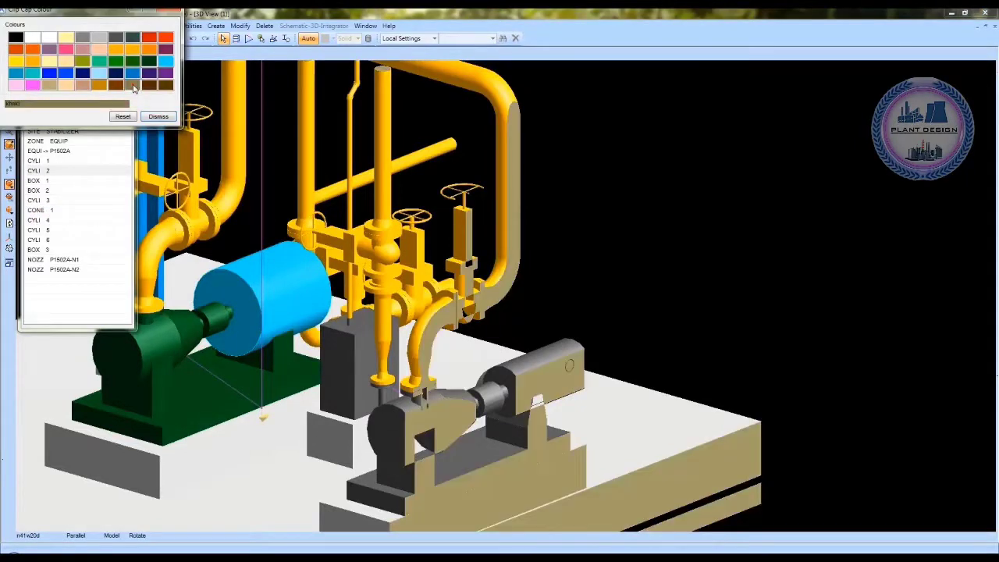
mouse_move(556, 383)
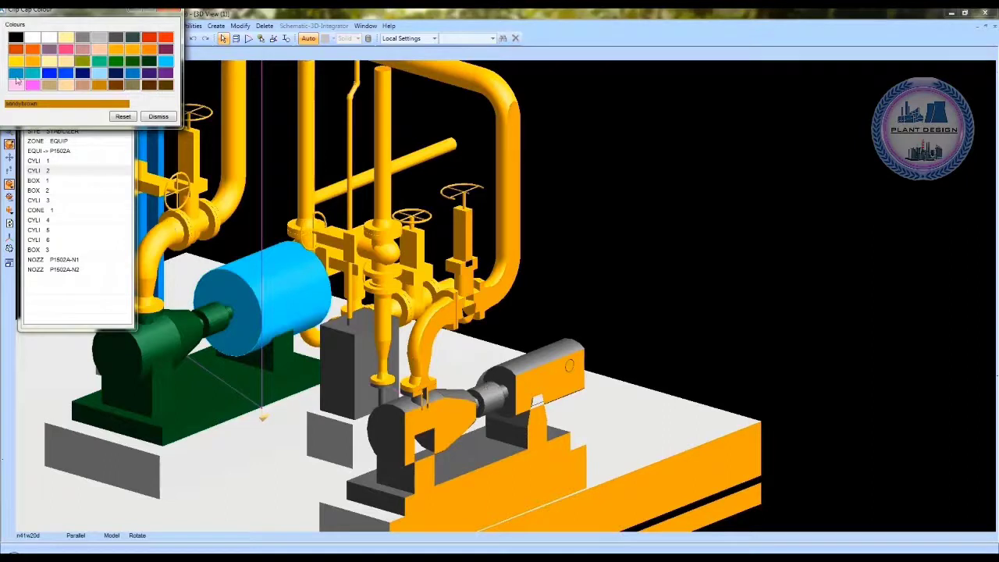
left_click(17, 76)
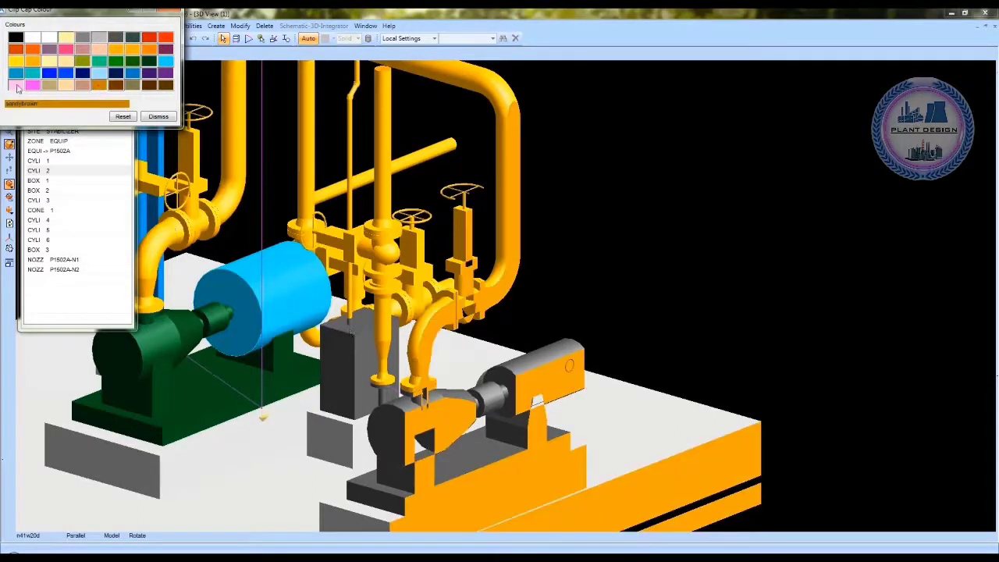
left_click(38, 82)
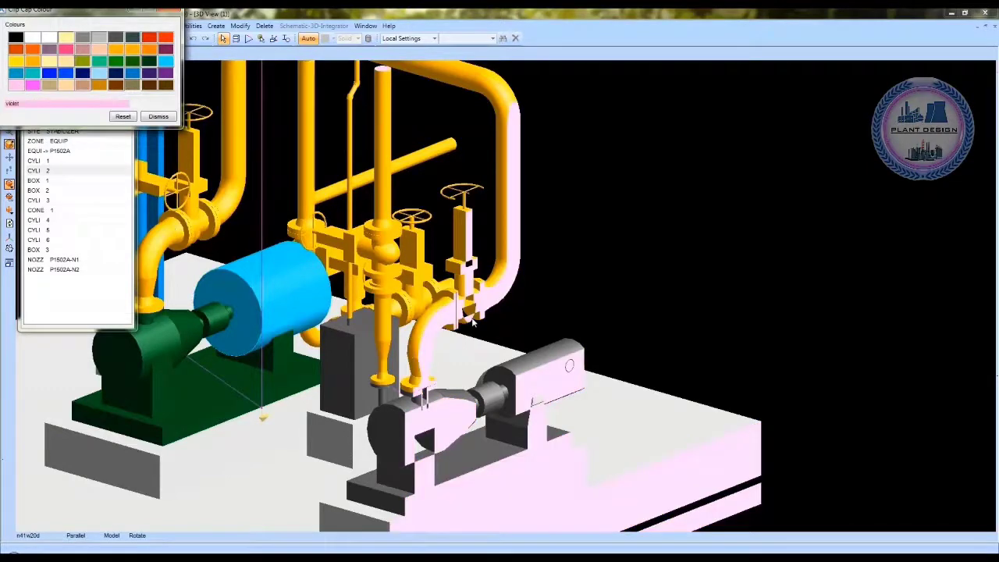